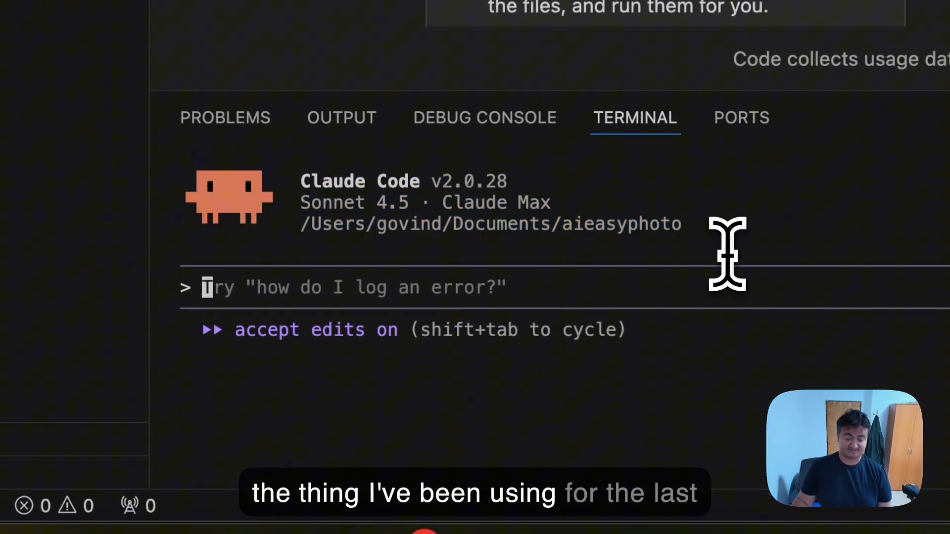
{"action": "mouse_move", "coordinate": [288, 182]}
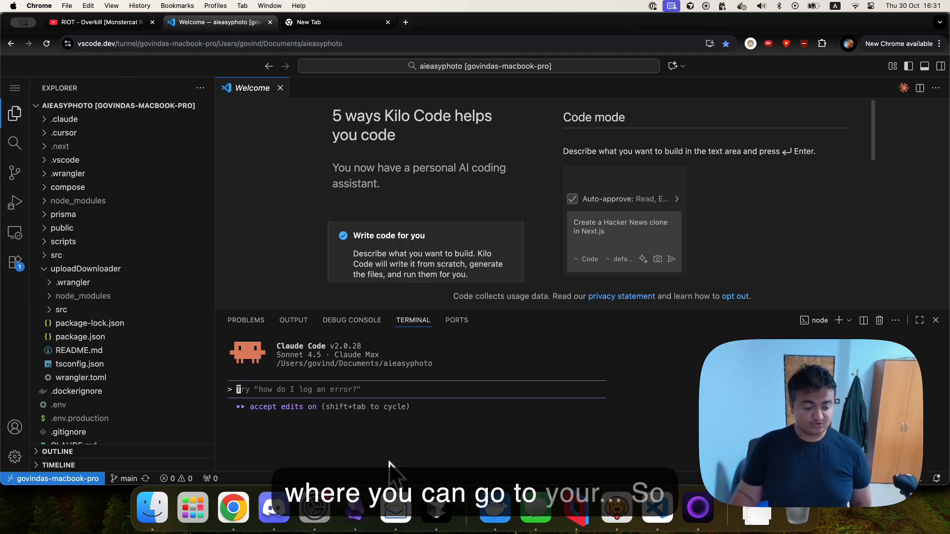
{"action": "mouse_move", "coordinate": [557, 521]}
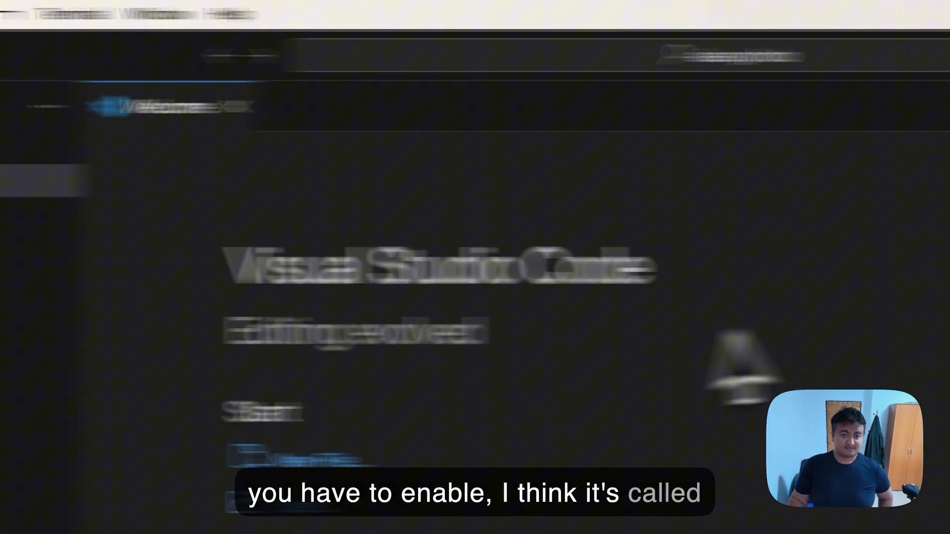
- Search the Command Palette for 'tunnel' to list the Remote Tunnels commands
{"action": "type", "text": "tunnel"}
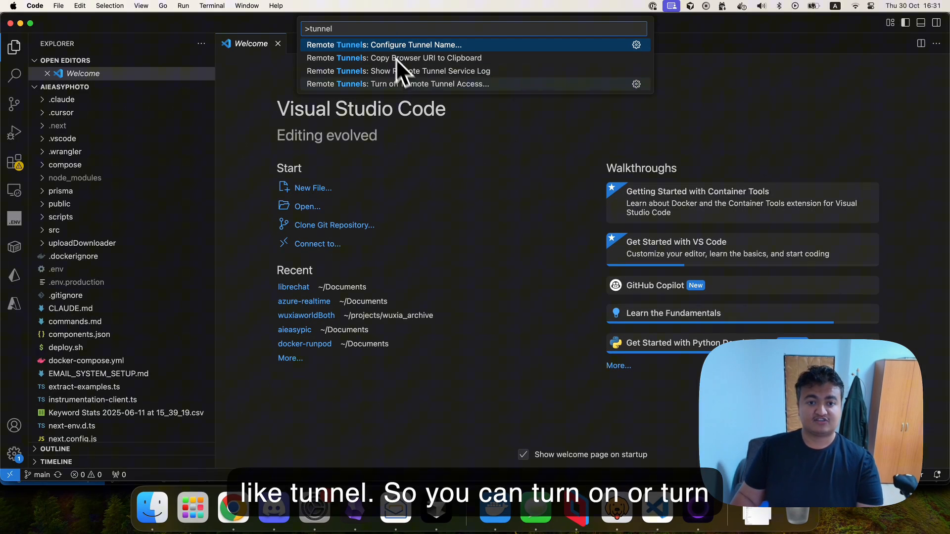
{"action": "mouse_move", "coordinate": [409, 79]}
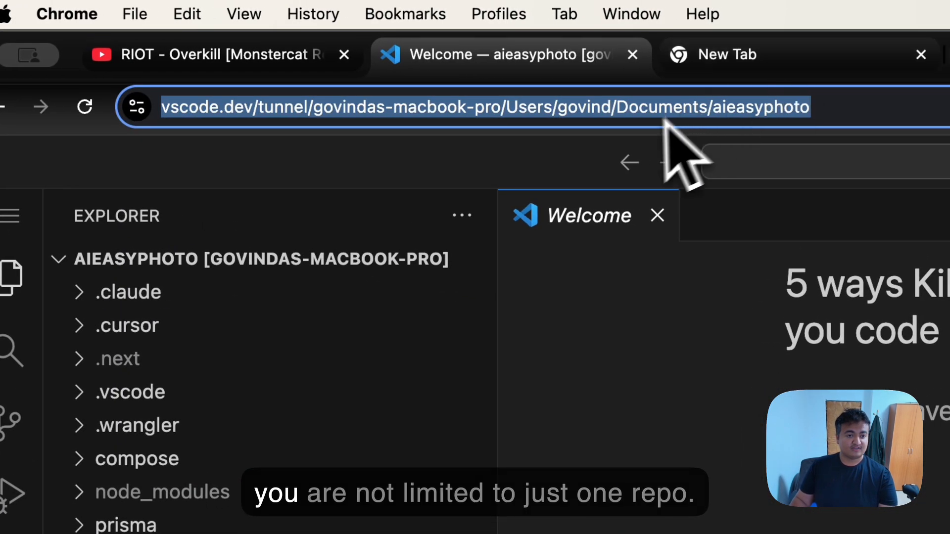
{"action": "left_click", "coordinate": [725, 54]}
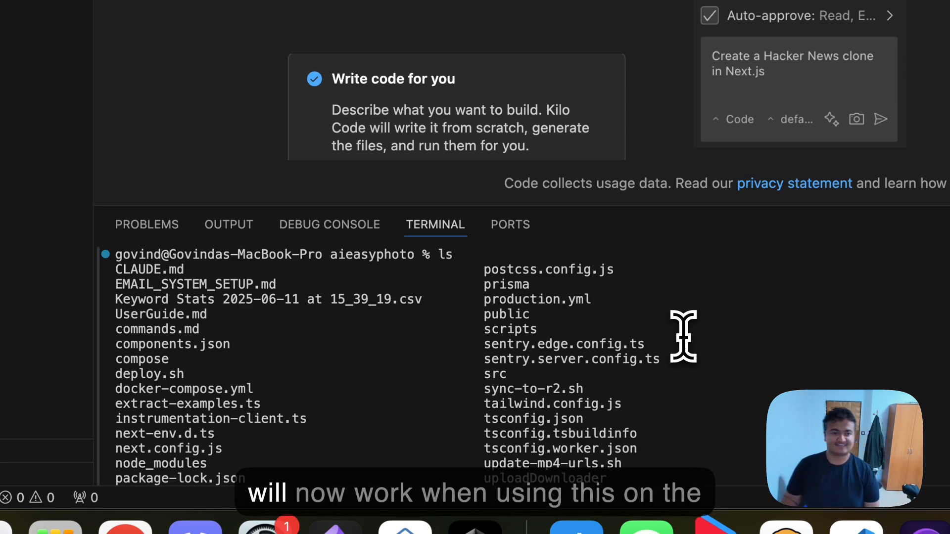
{"action": "mouse_move", "coordinate": [593, 314]}
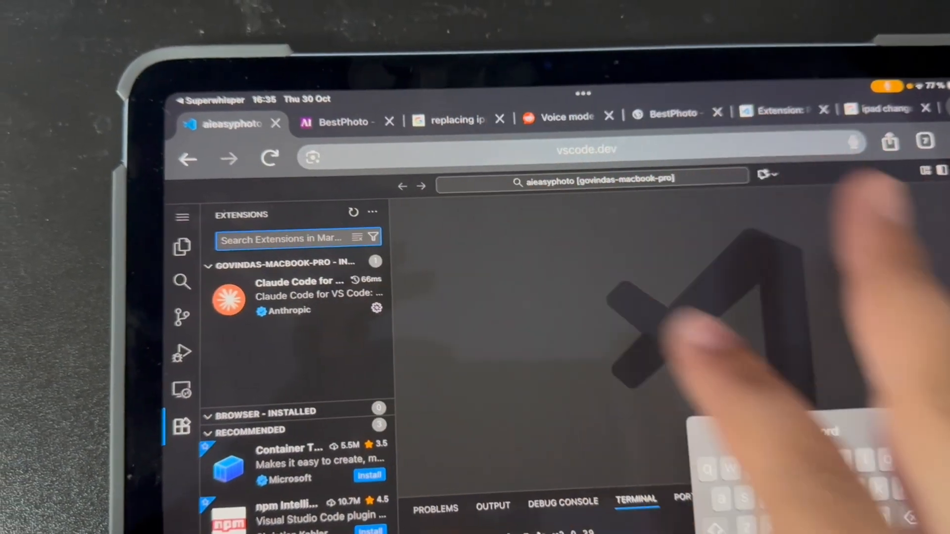
- Find Cline in the Extensions marketplace and install it, trusting its publisher
{"action": "type", "text": "roo"}
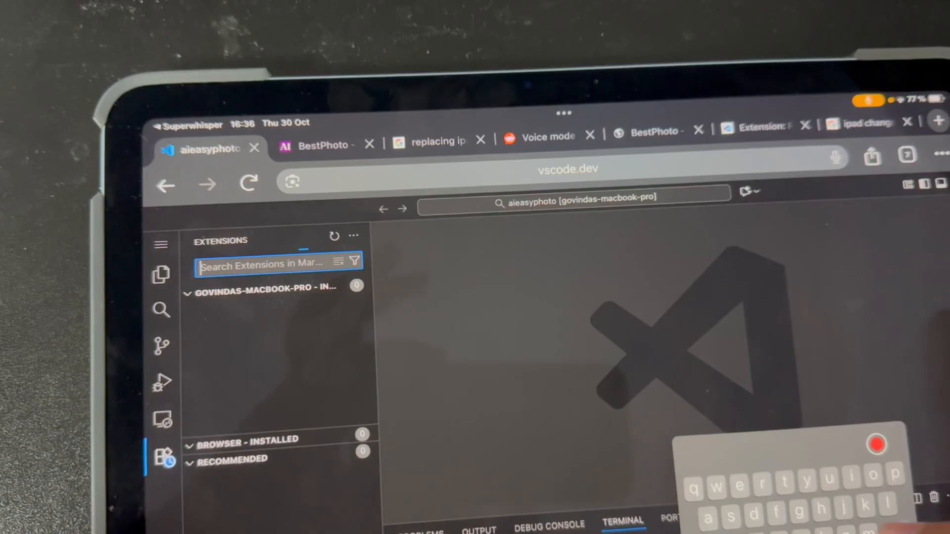
{"action": "type", "text": "clin"}
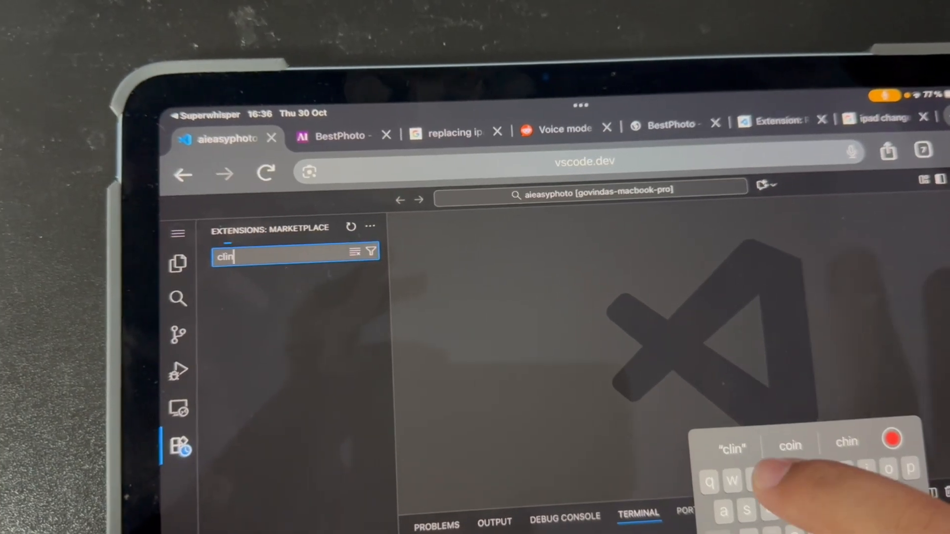
{"action": "type", "text": "e"}
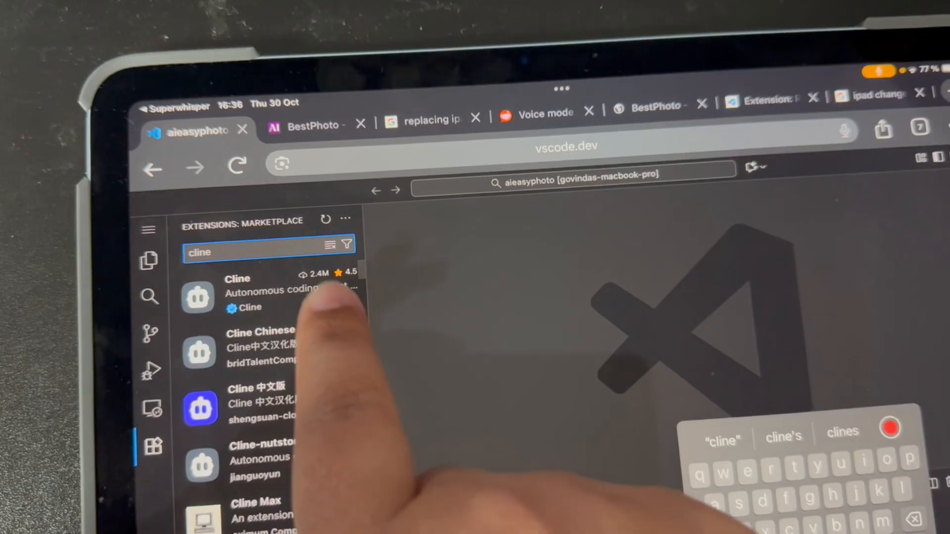
{"action": "left_click", "coordinate": [273, 291]}
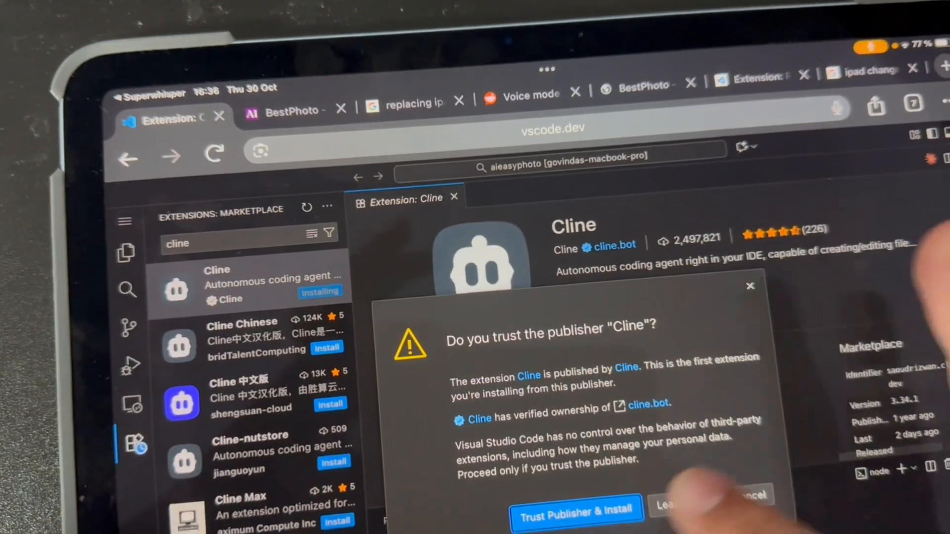
{"action": "left_click", "coordinate": [575, 512]}
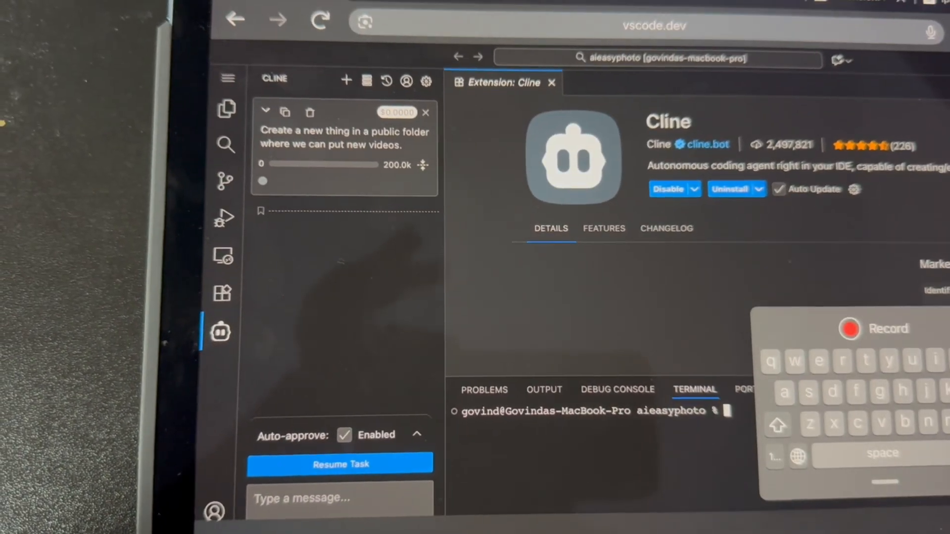
- Start the dev server with 'npm run dev' in the terminal
{"action": "type", "text": "nom"}
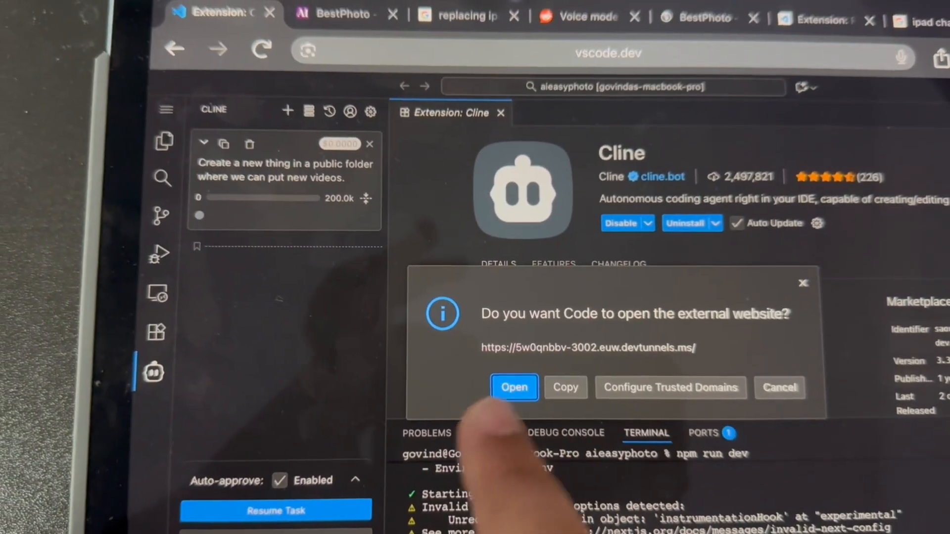
- Open the forwarded devtunnels address to load the BestPhoto site in a new tab
{"action": "left_click", "coordinate": [514, 387]}
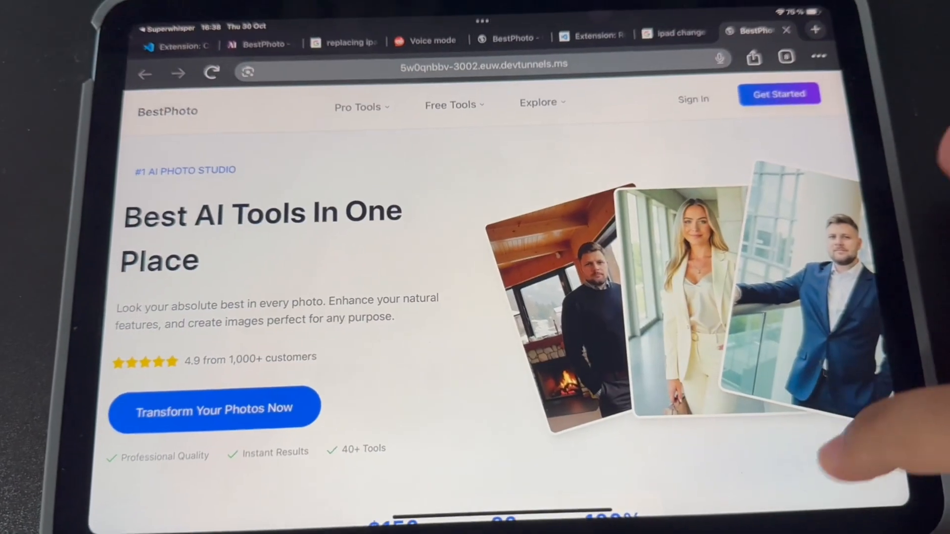
{"action": "scroll", "scroll_direction": "down", "scroll_amount": 3}
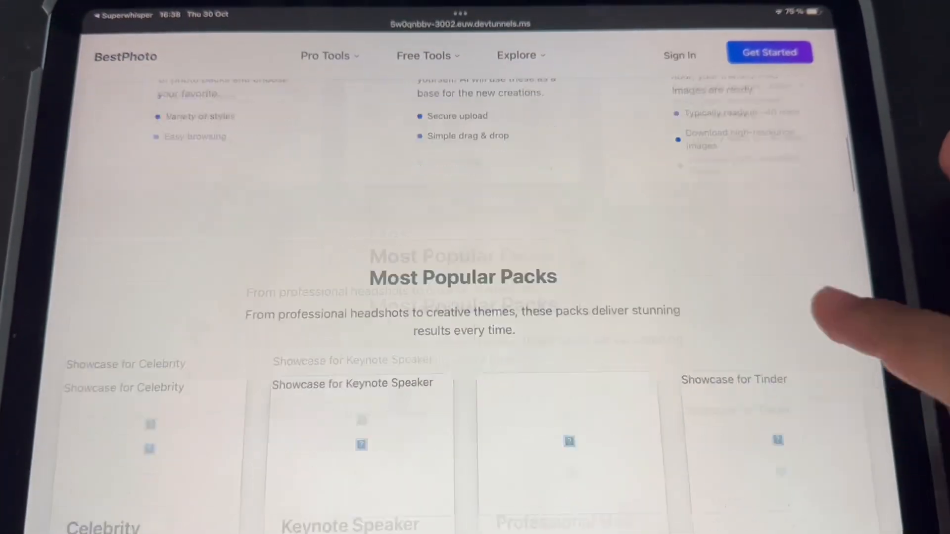
{"action": "scroll", "scroll_direction": "down", "scroll_amount": 3}
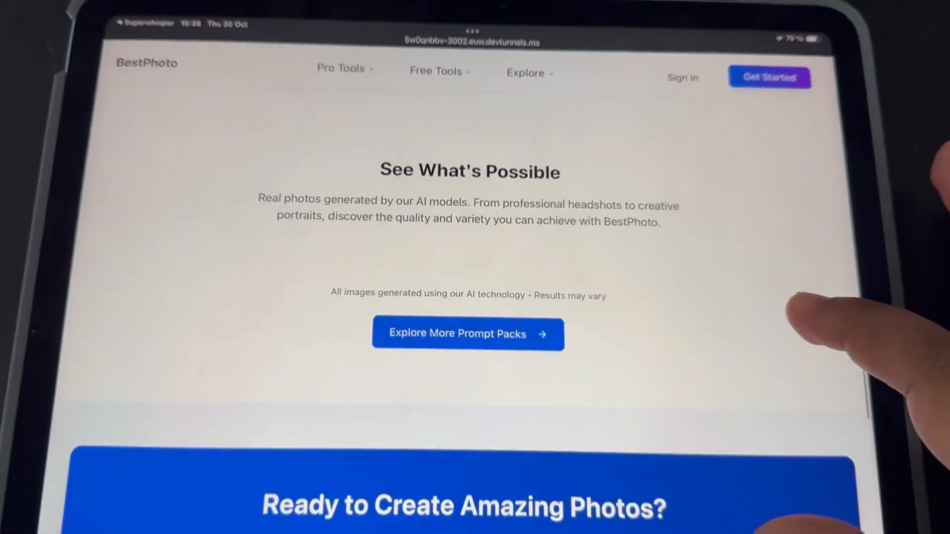
{"action": "scroll", "scroll_direction": "down", "scroll_amount": 3}
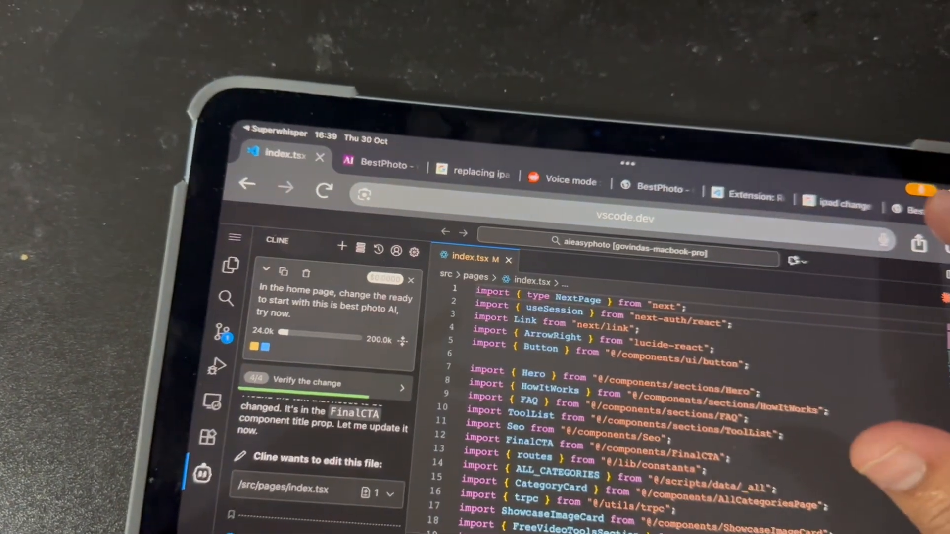
{"action": "left_click", "coordinate": [377, 167]}
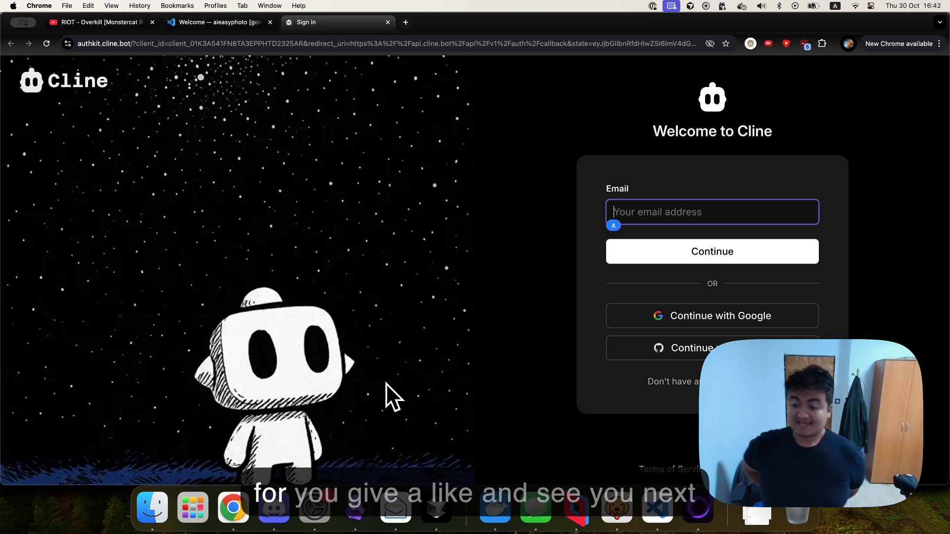
{"action": "mouse_move", "coordinate": [400, 448]}
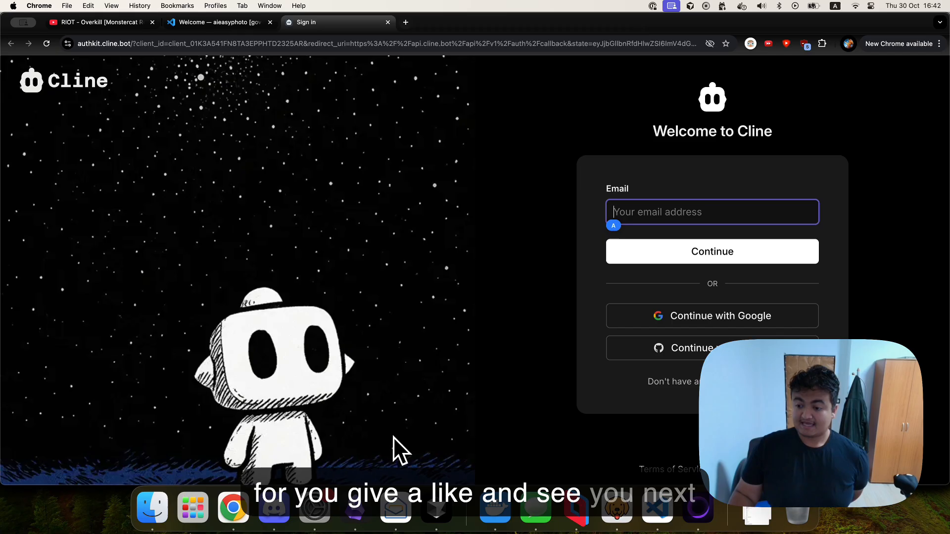